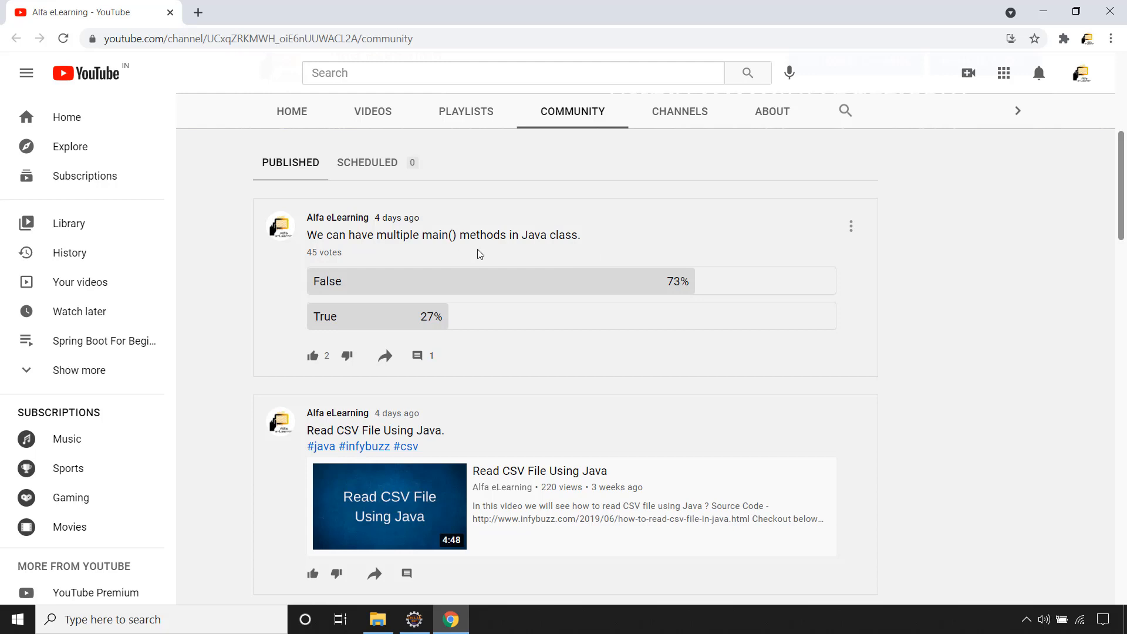
{"action": "mouse_move", "coordinate": [317, 240]}
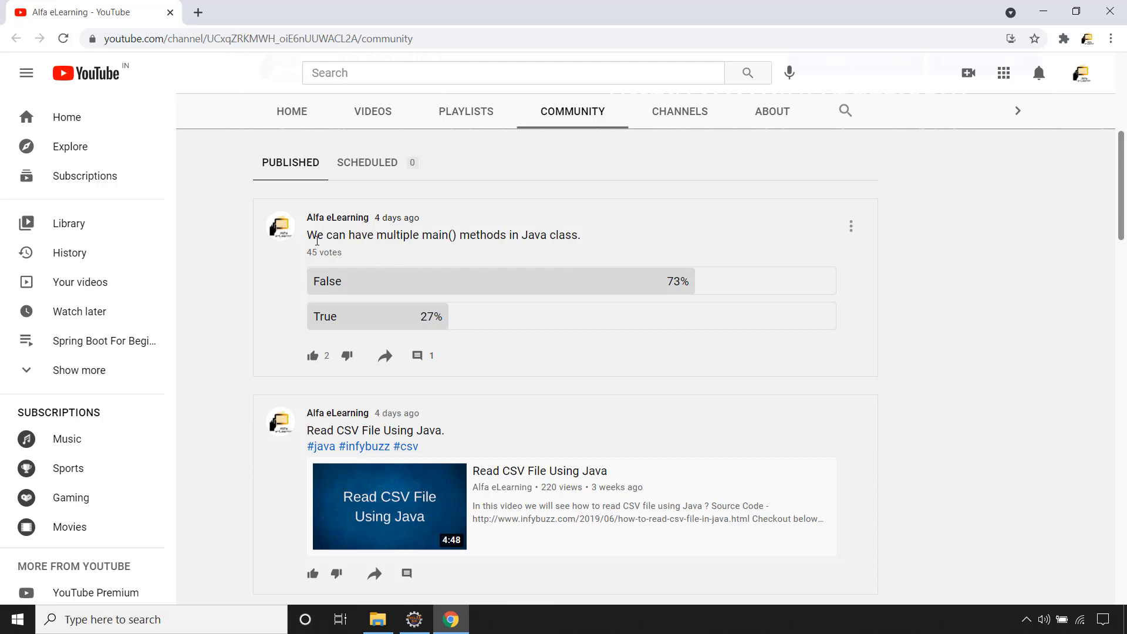
{"action": "mouse_move", "coordinate": [517, 249]}
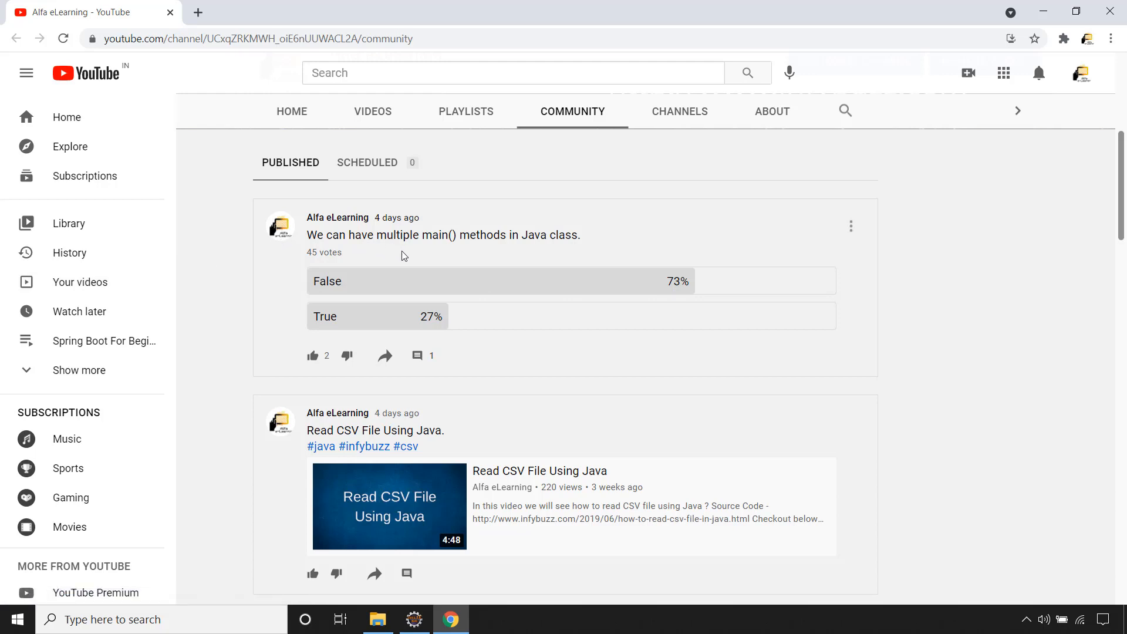
{"action": "mouse_move", "coordinate": [675, 303]}
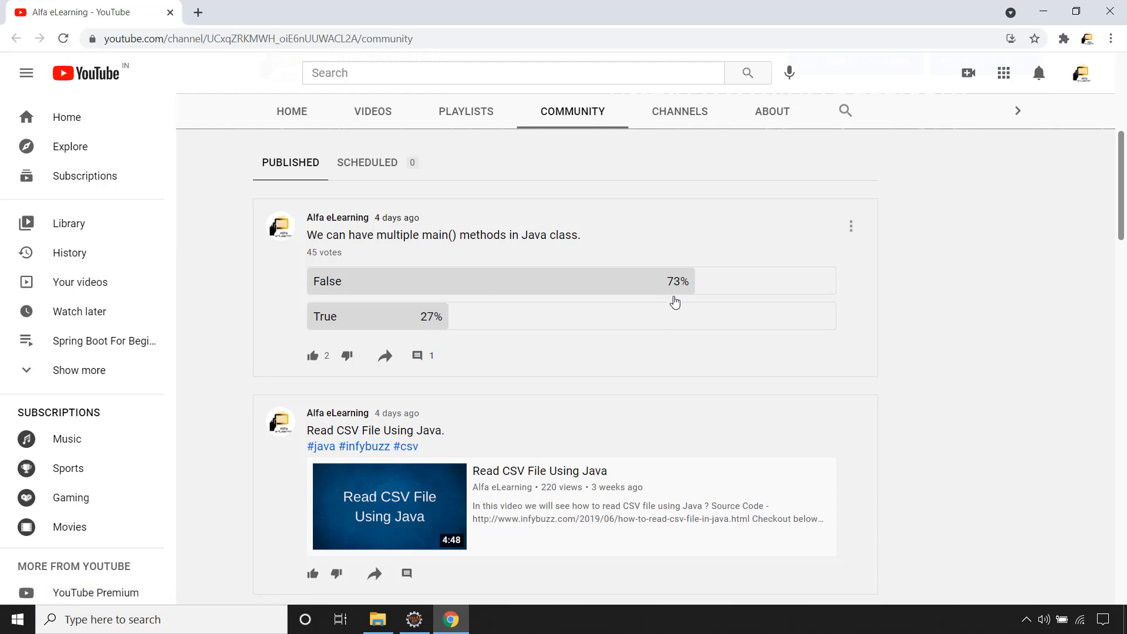
{"action": "mouse_move", "coordinate": [382, 254]}
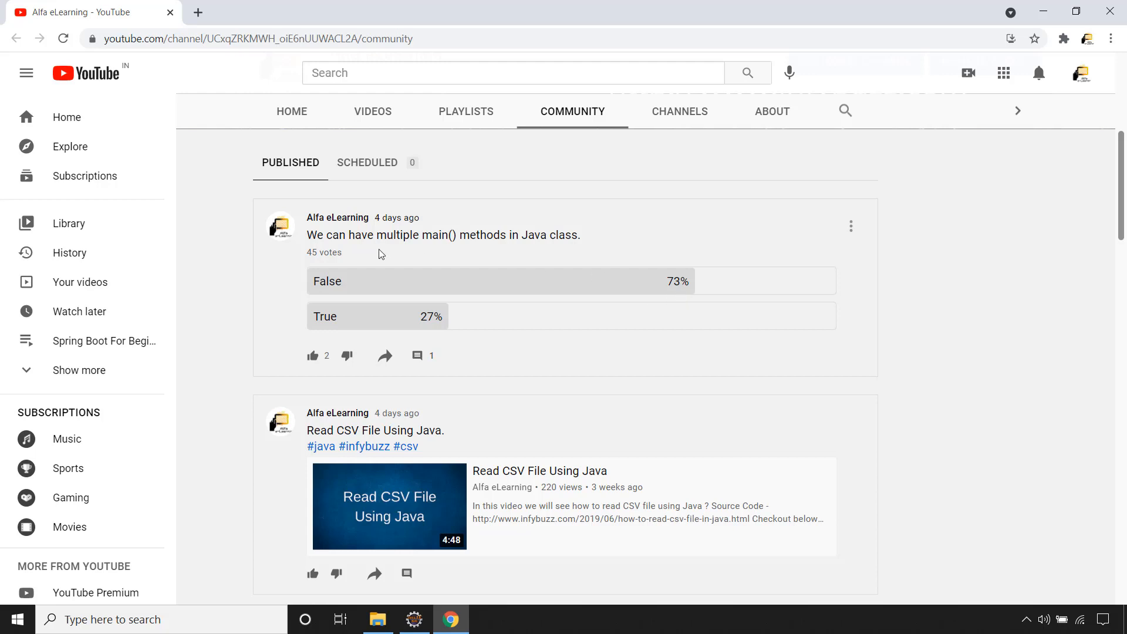
{"action": "mouse_move", "coordinate": [489, 240]}
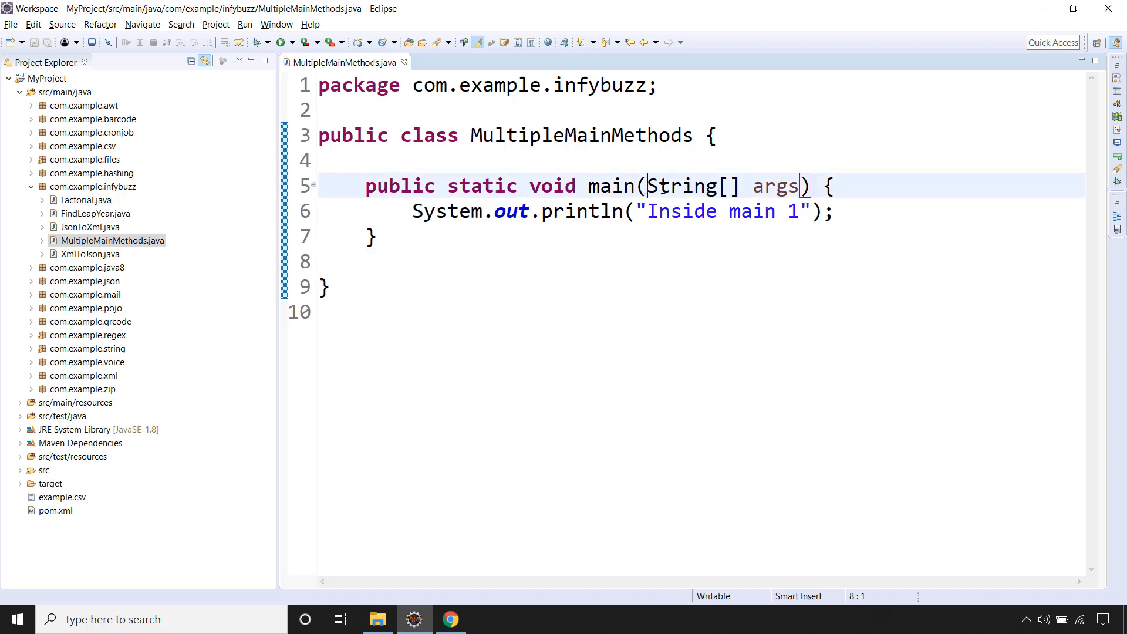
Paste a copy of main(String[] args) below the original and inspect its 'Duplicate method' error
{"action": "double_click", "coordinate": [693, 186]}
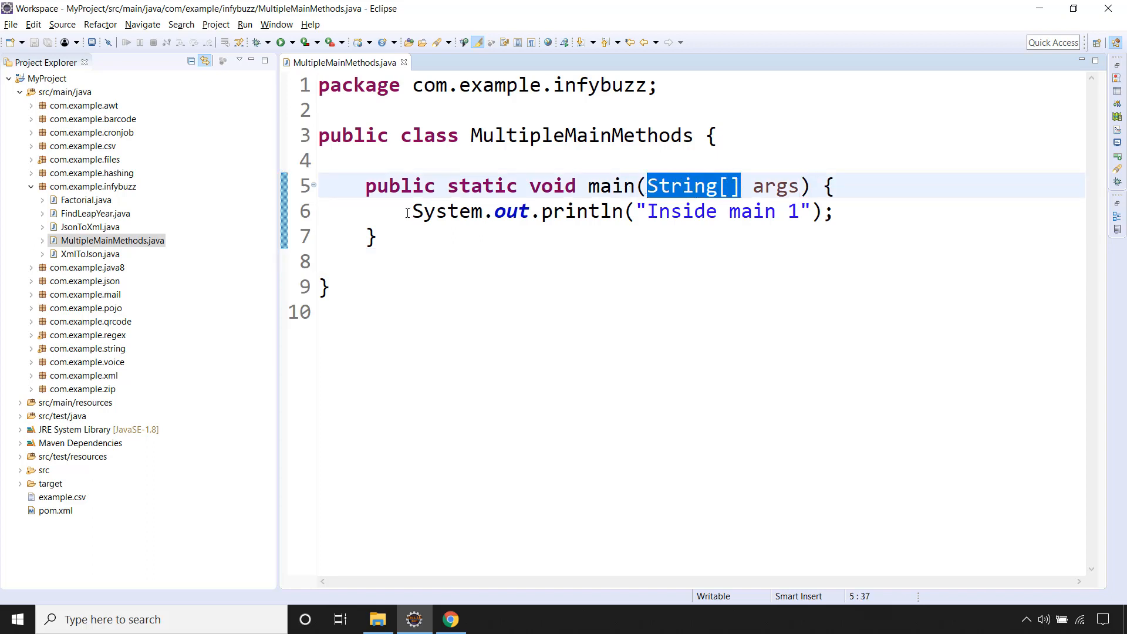
{"action": "left_click", "coordinate": [838, 212]}
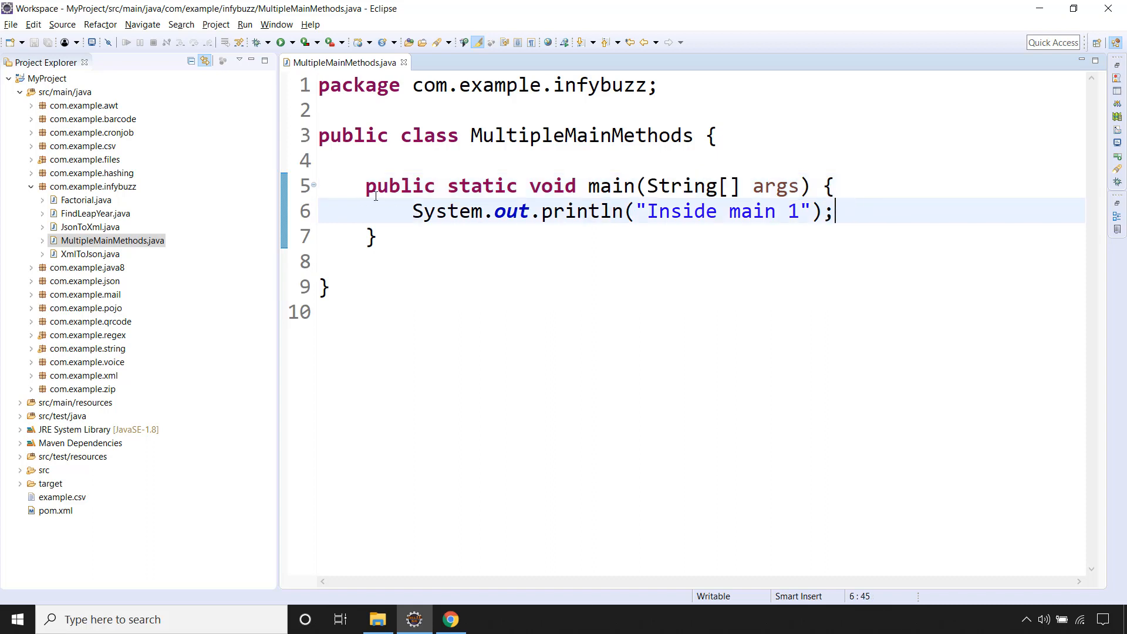
{"action": "mouse_move", "coordinate": [517, 248]}
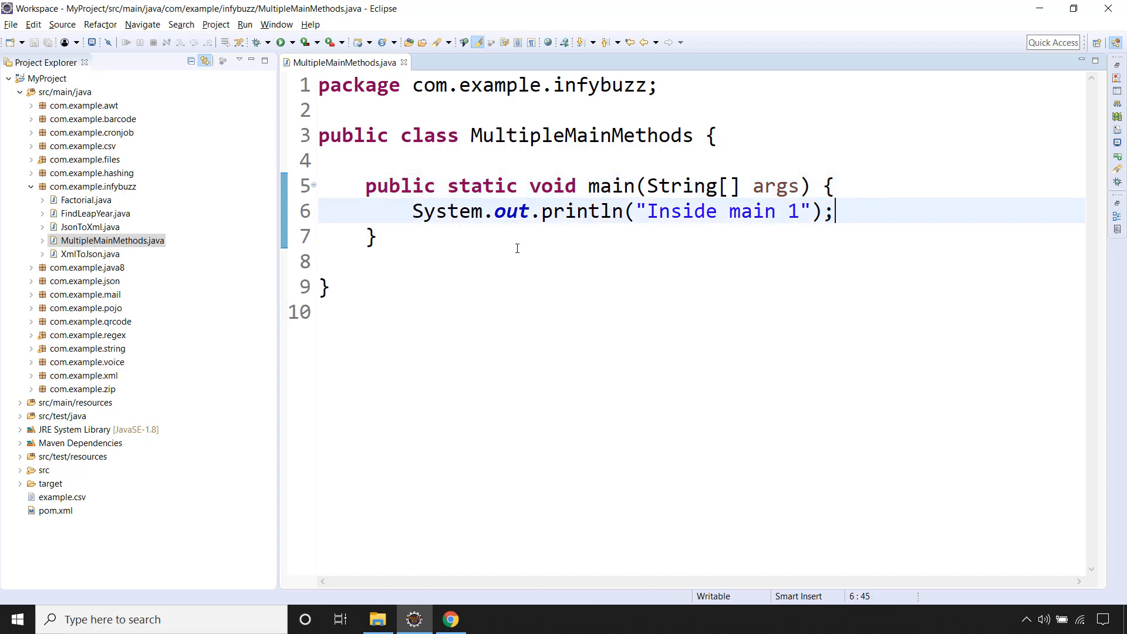
{"action": "mouse_move", "coordinate": [361, 200]}
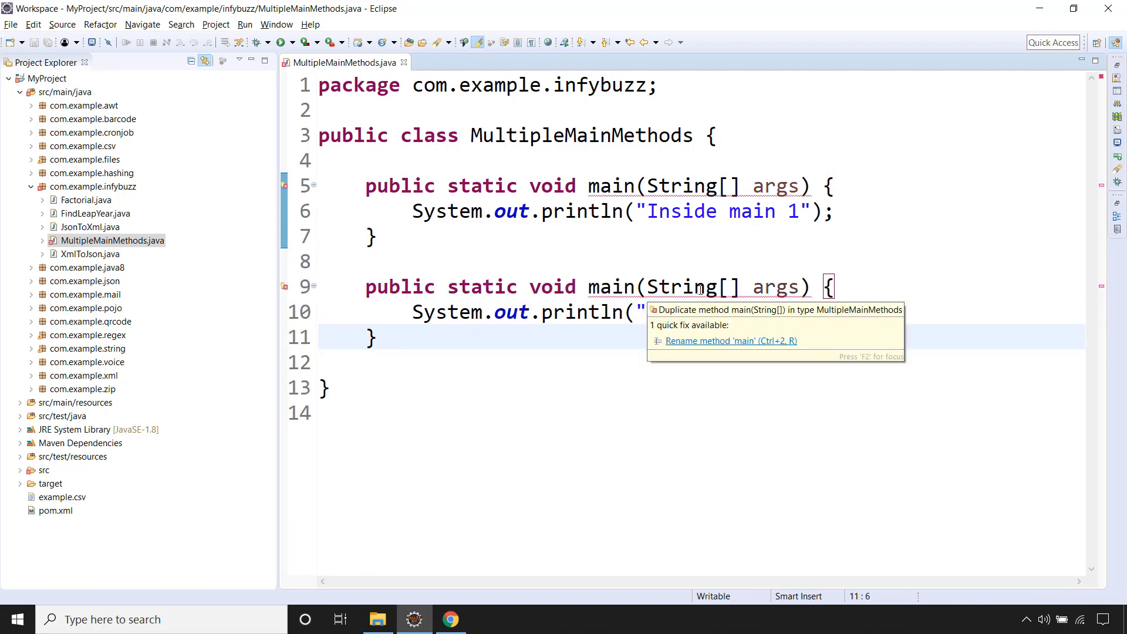
{"action": "left_click", "coordinate": [379, 338]}
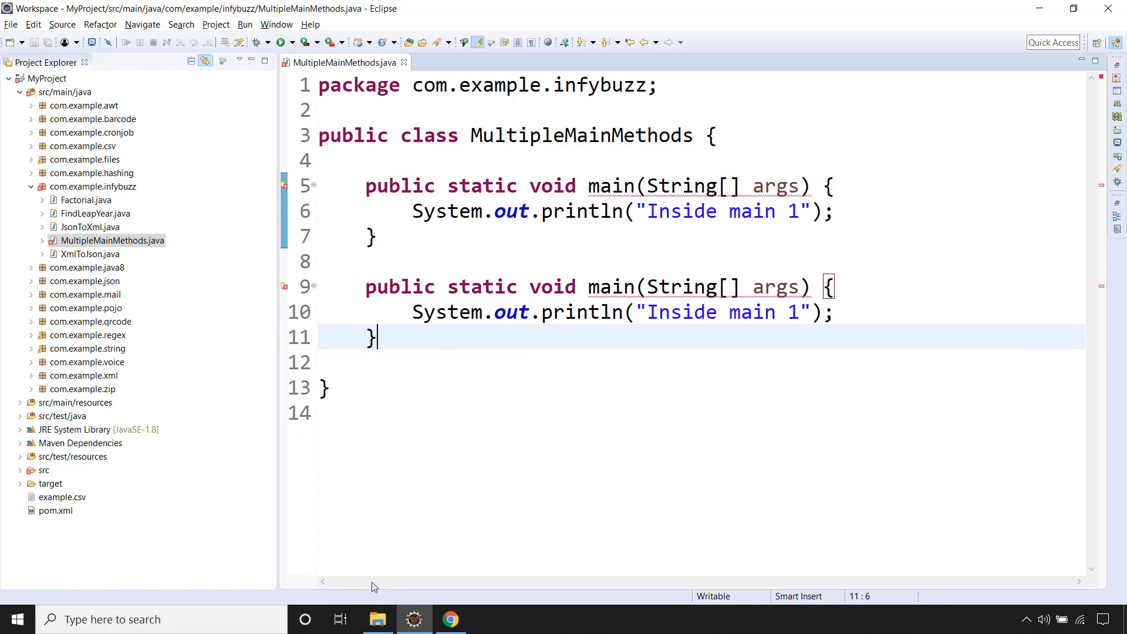
{"action": "left_click", "coordinate": [450, 619]}
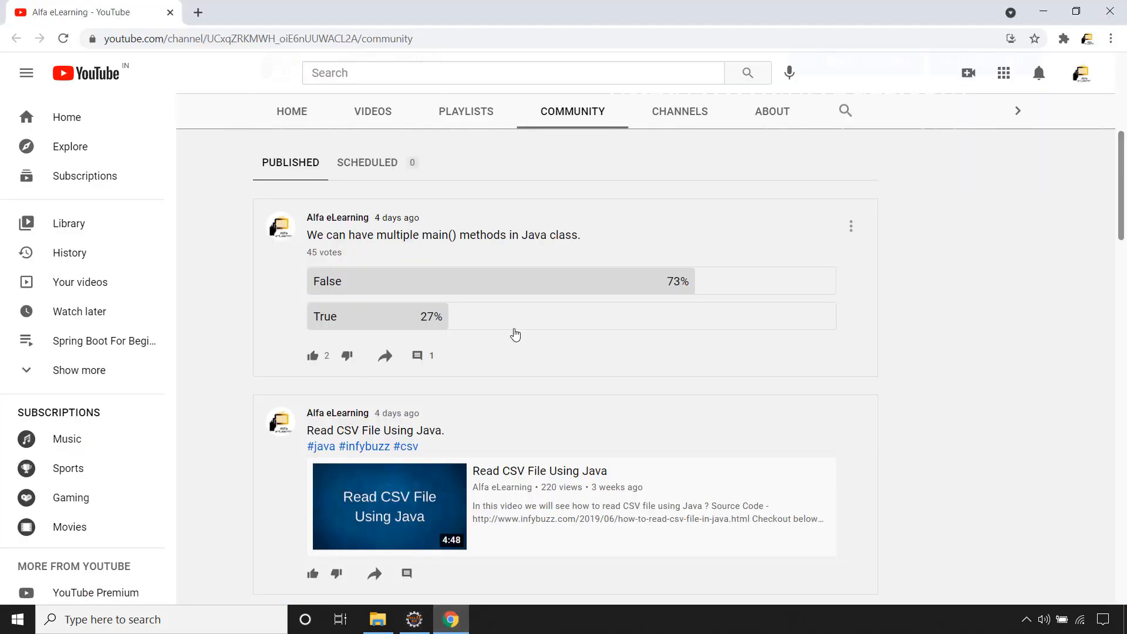
{"action": "left_click", "coordinate": [413, 619]}
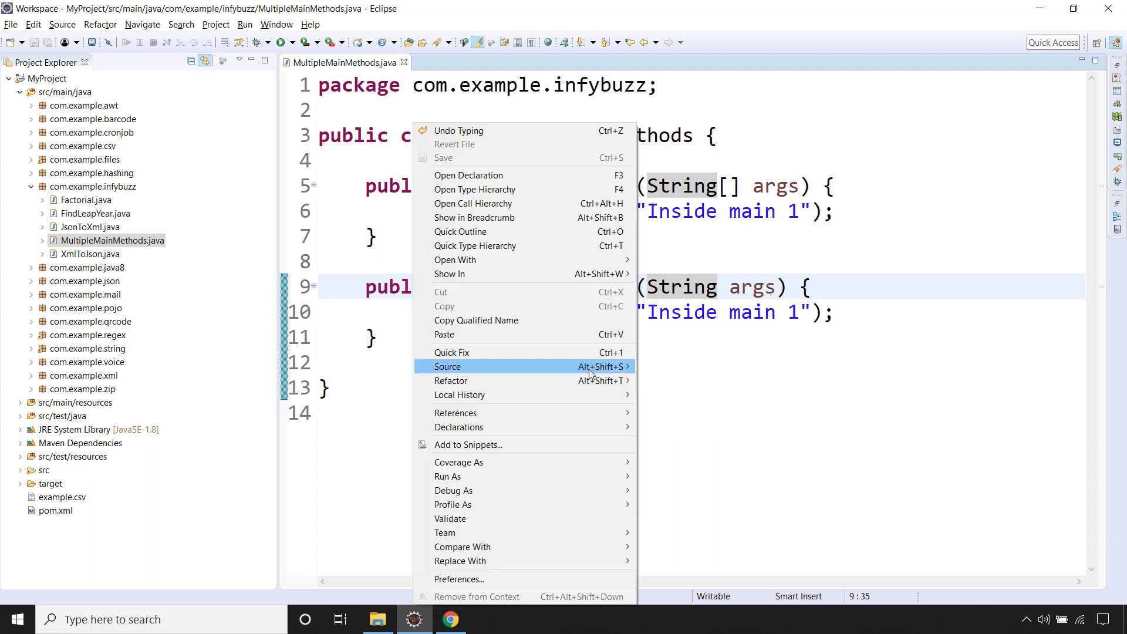
{"action": "mouse_move", "coordinate": [459, 476]}
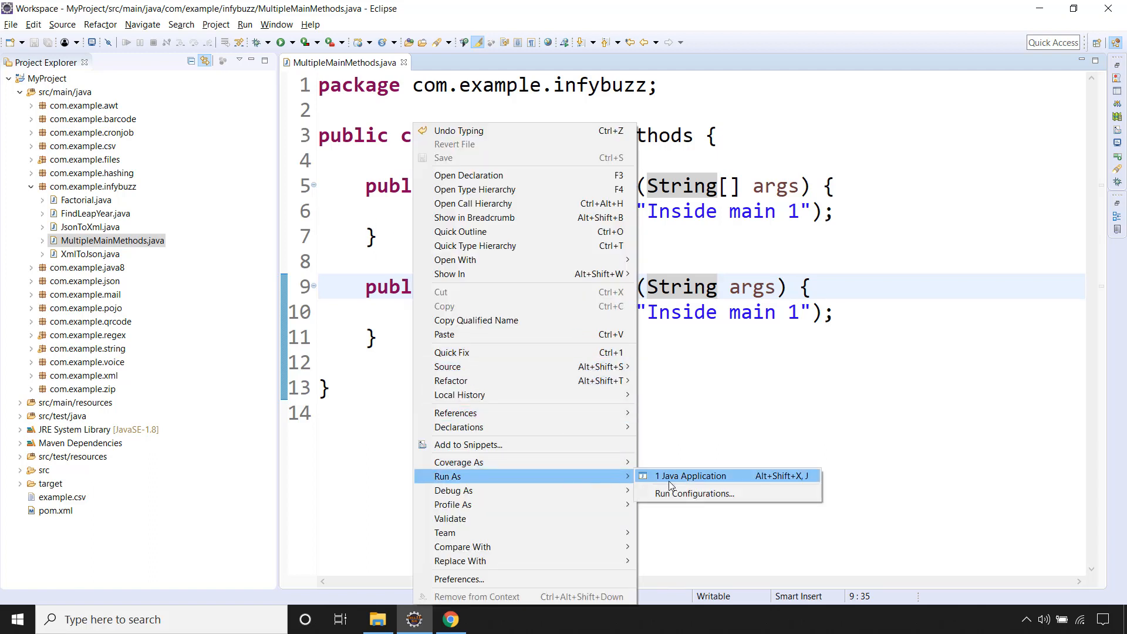
Run MultipleMainMethods as a Java Application
{"action": "left_click", "coordinate": [691, 476]}
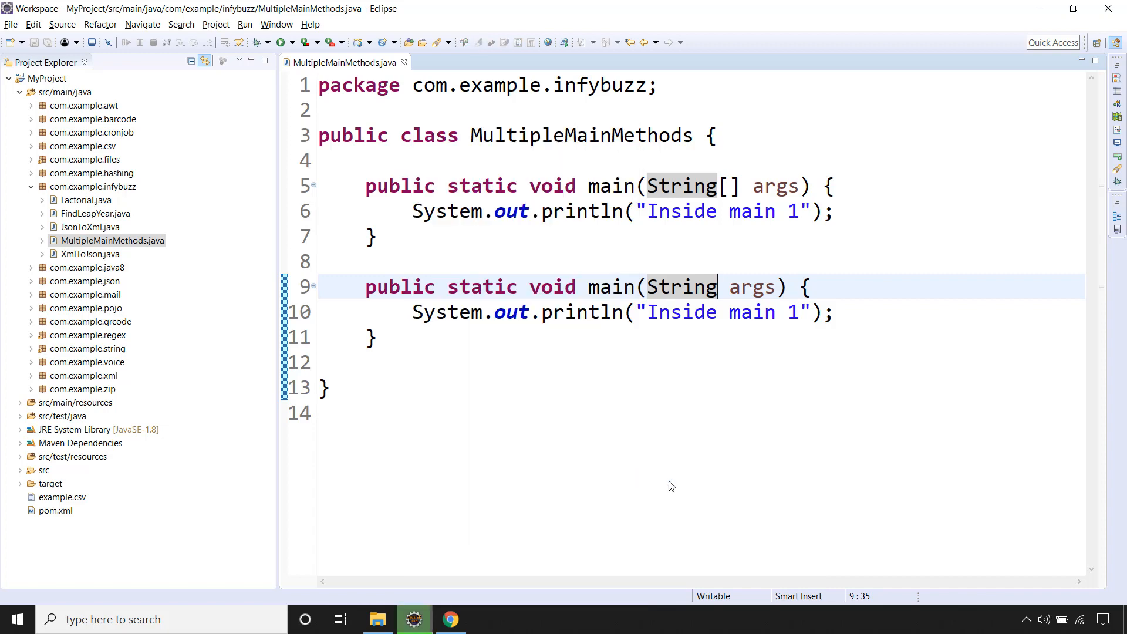
{"action": "left_click", "coordinate": [284, 44]}
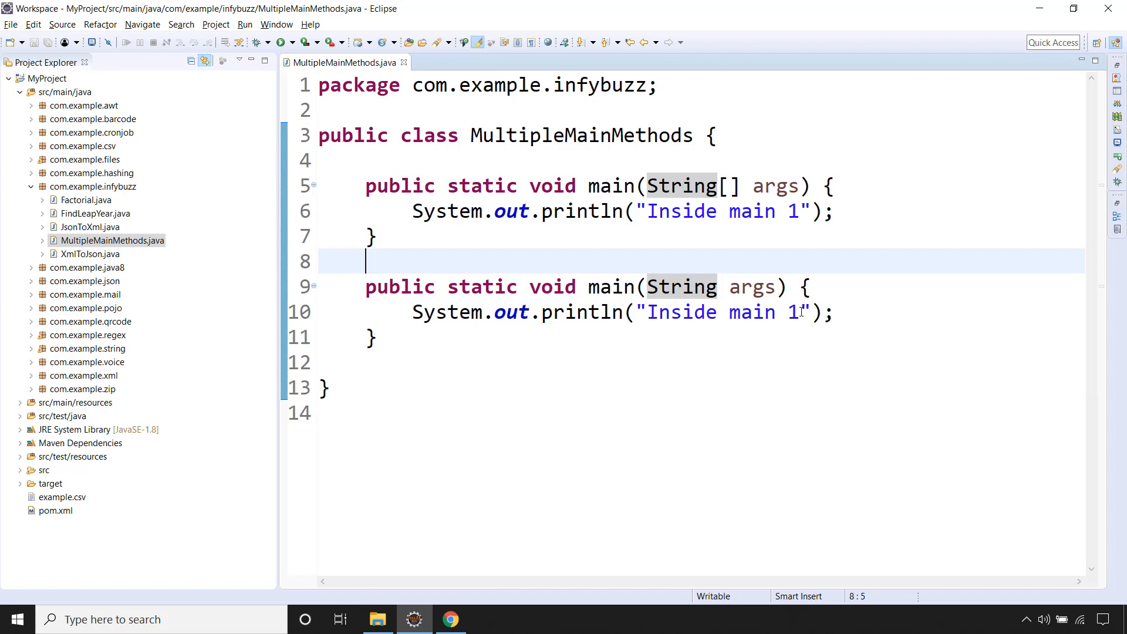
Make the second main print 'Inside main 2' and add main(""); to the first main
{"action": "type", "text": "2"}
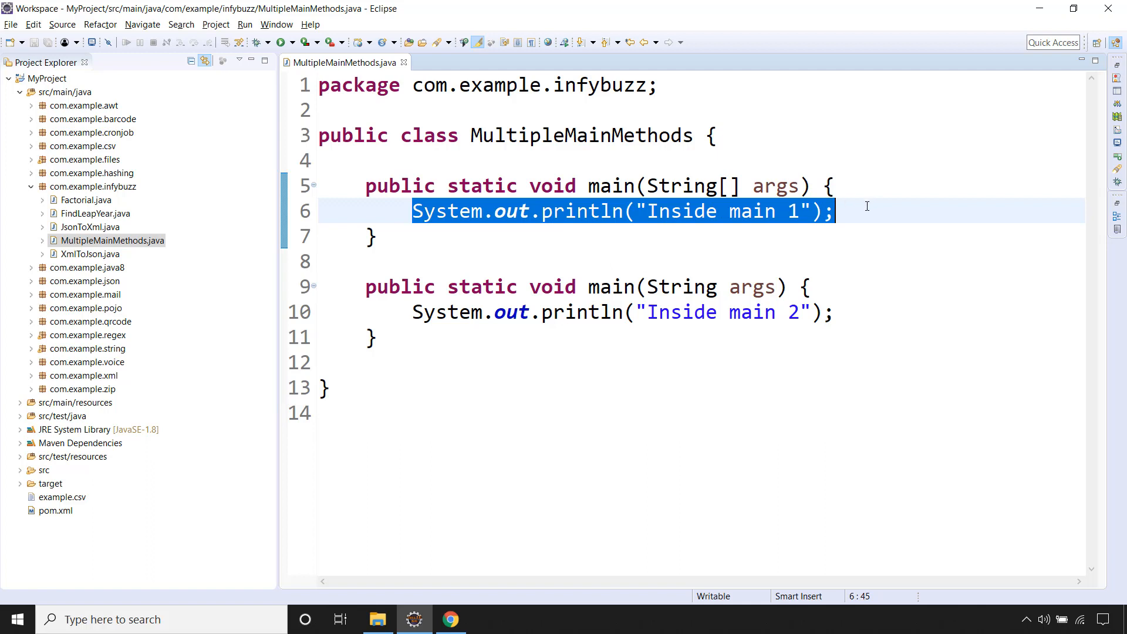
{"action": "type", "text": "mai"}
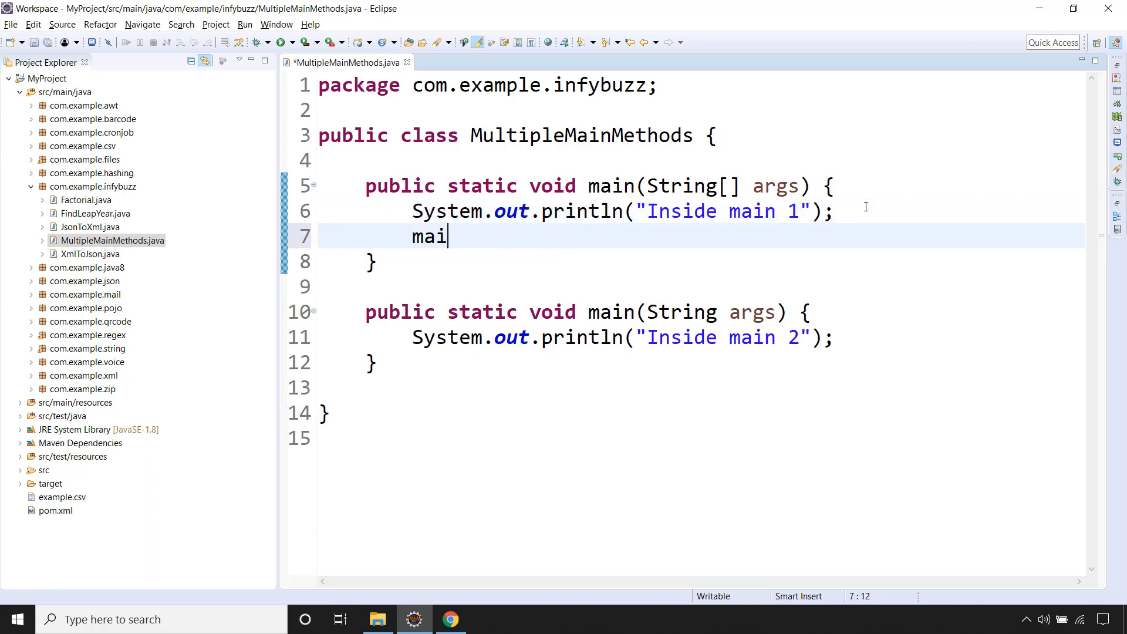
{"action": "type", "text": "n(\"\")"}
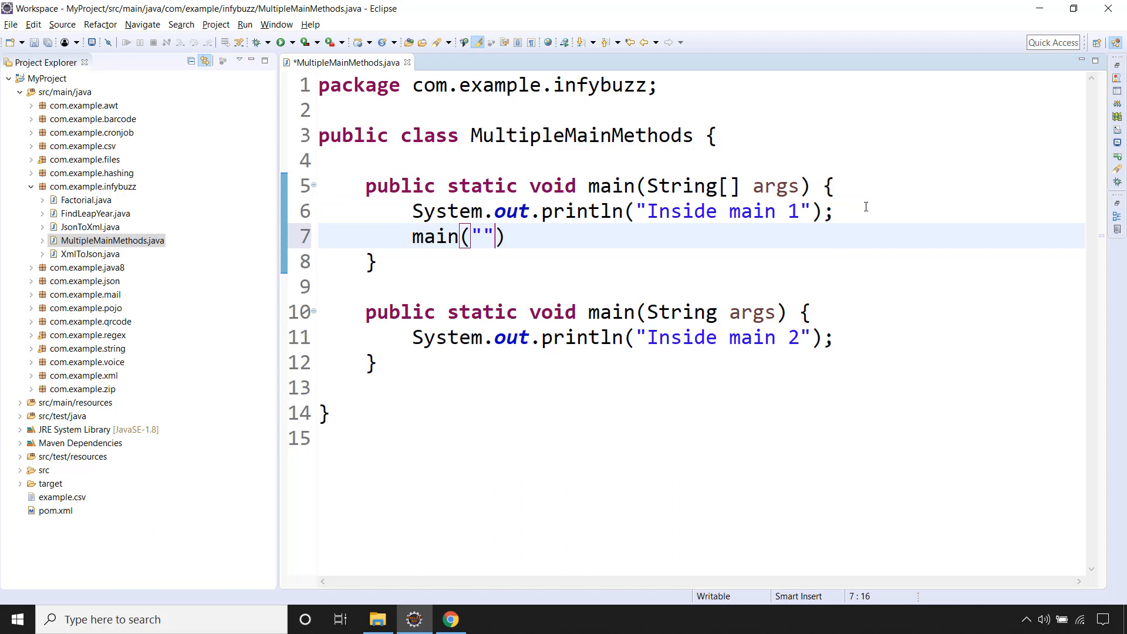
{"action": "type", "text": ";"}
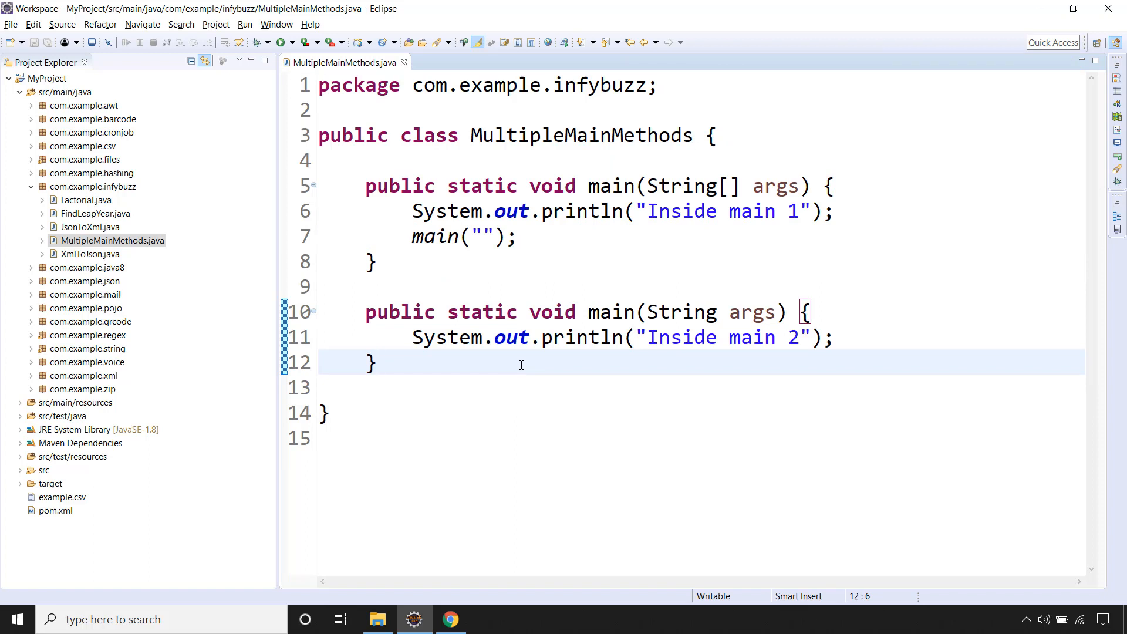
{"action": "left_click", "coordinate": [379, 362]}
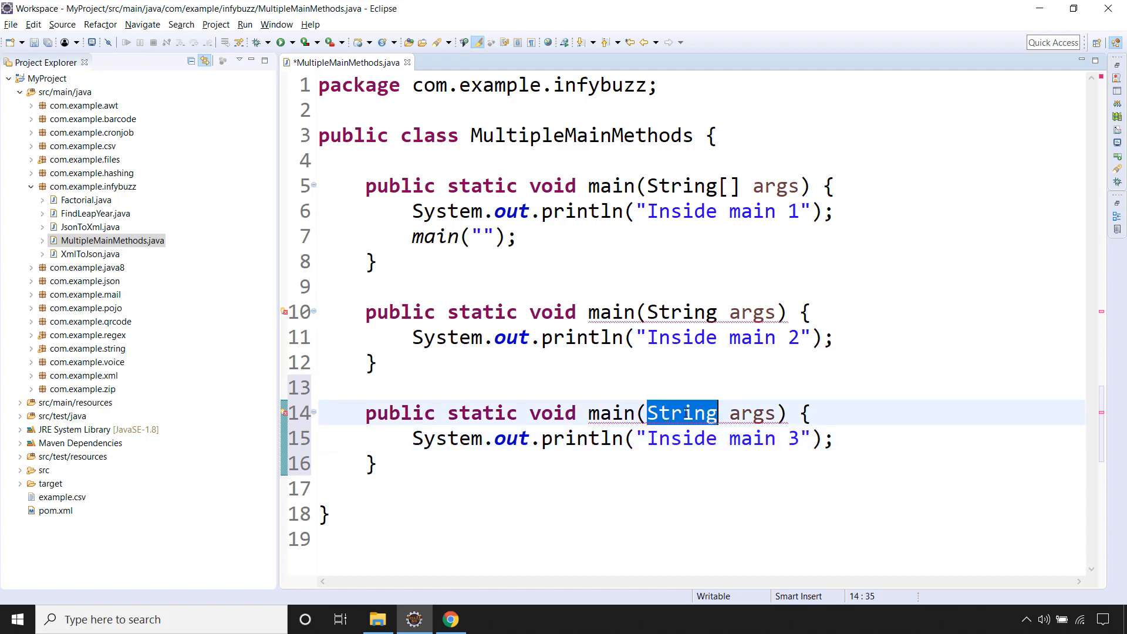
Change the third main to take an int, return int, and add 'return 0;'
{"action": "type", "text": "i"}
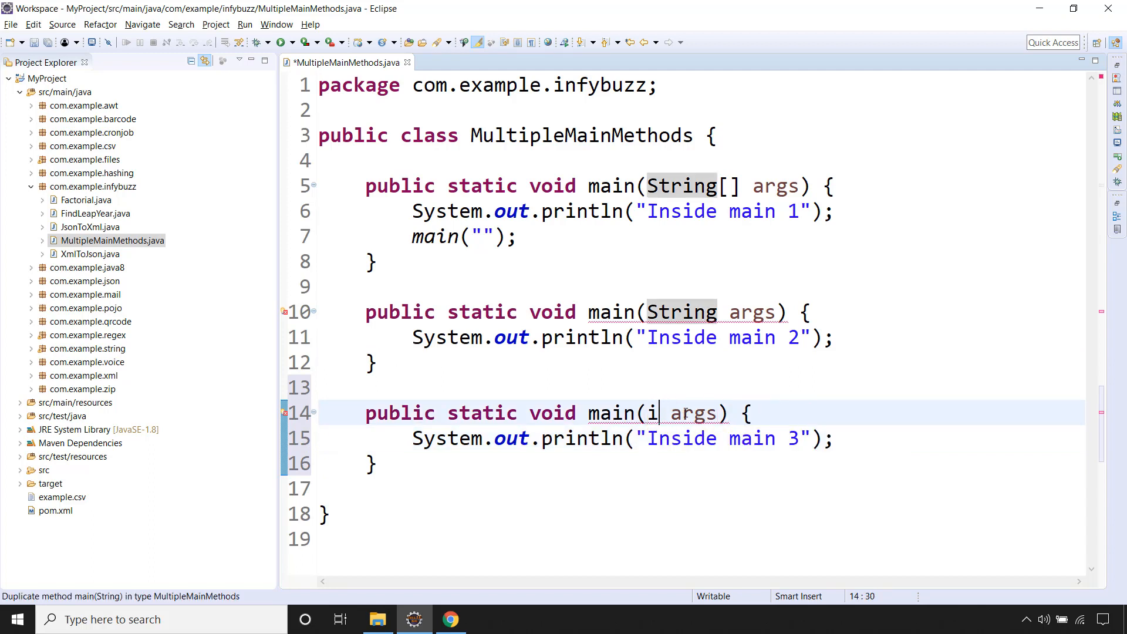
{"action": "type", "text": "nt"}
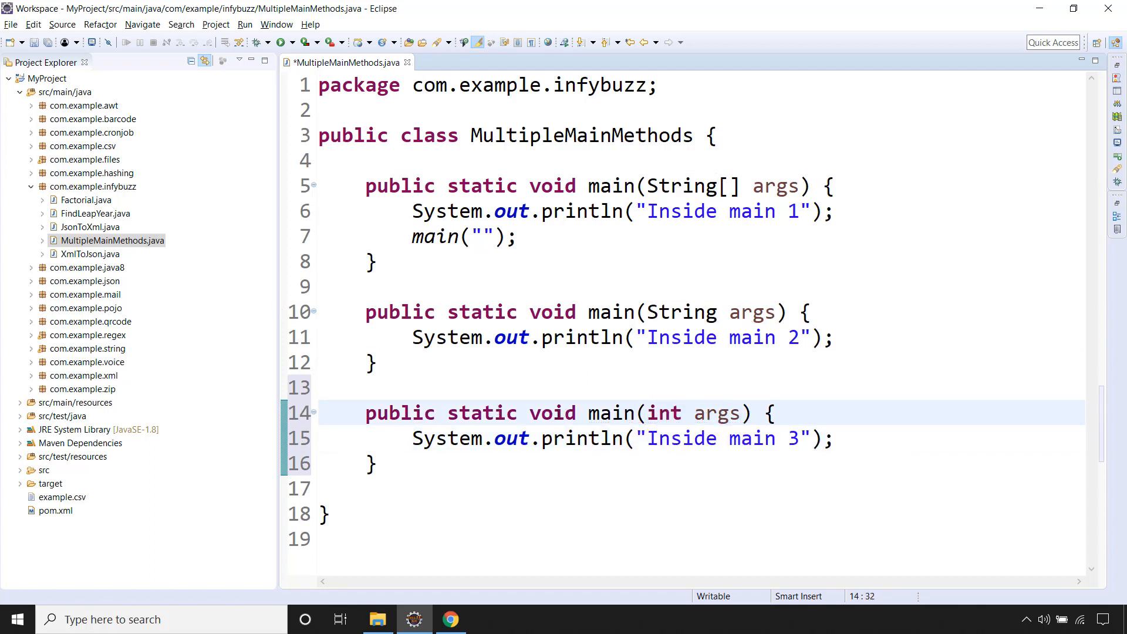
{"action": "type", "text": "int"}
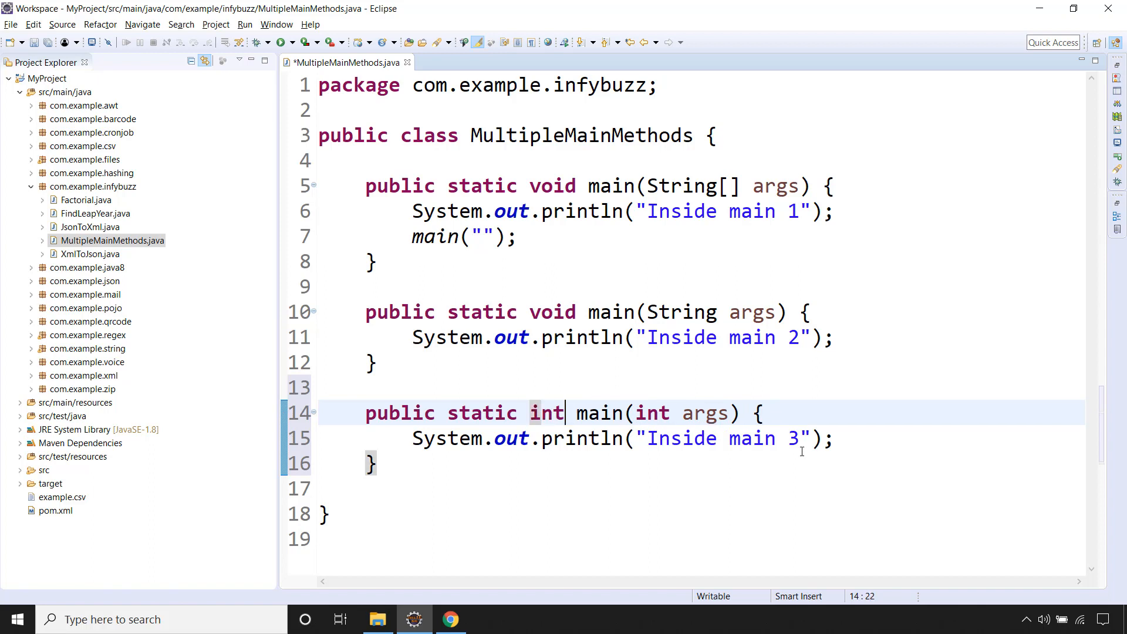
{"action": "type", "text": "r"}
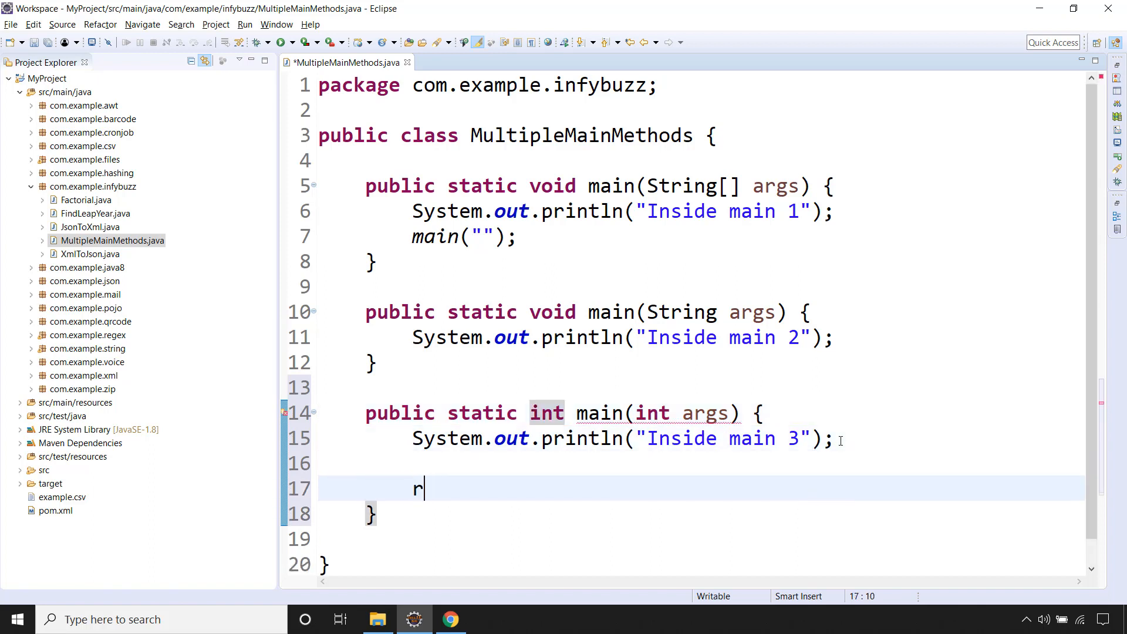
{"action": "type", "text": "eturn"}
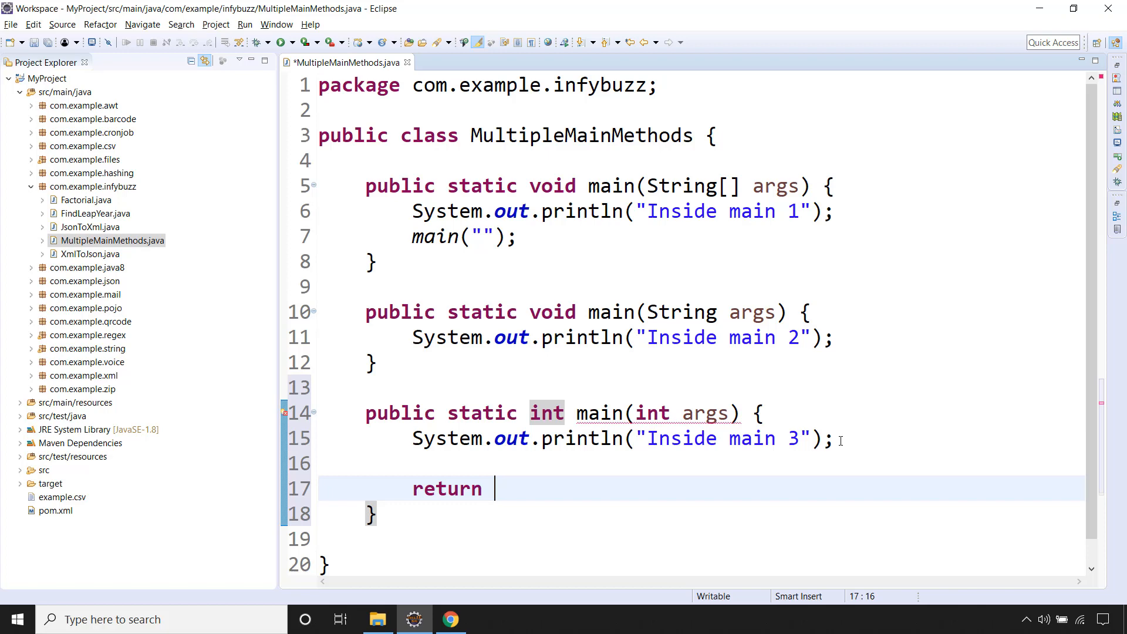
{"action": "type", "text": "0;"}
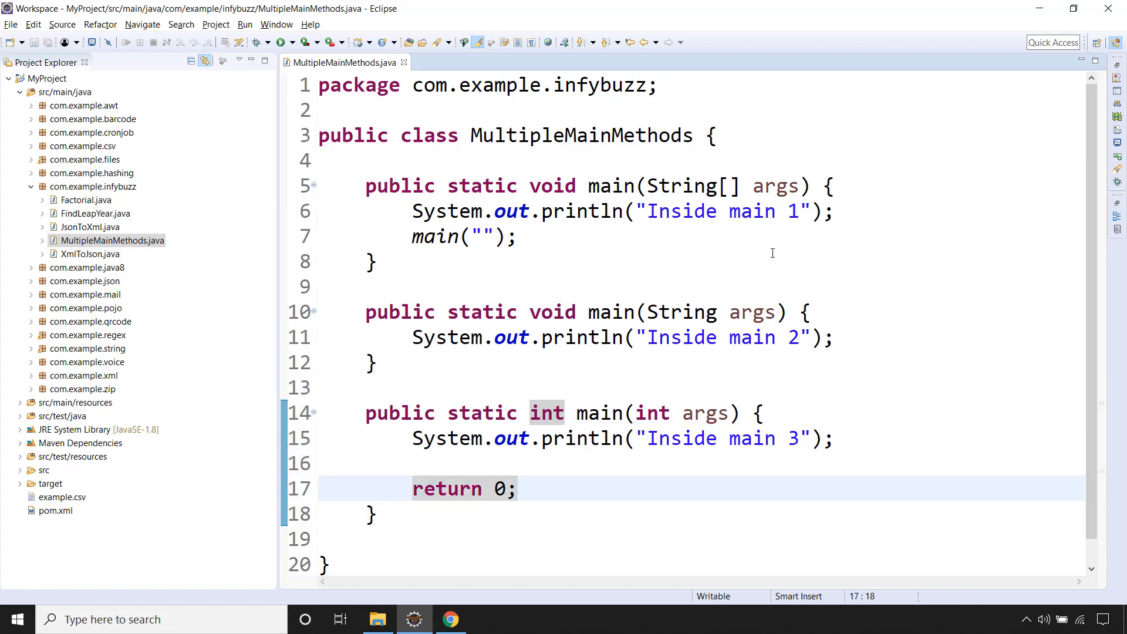
Add the call main(1); inside the first main method
{"action": "type", "text": "main"}
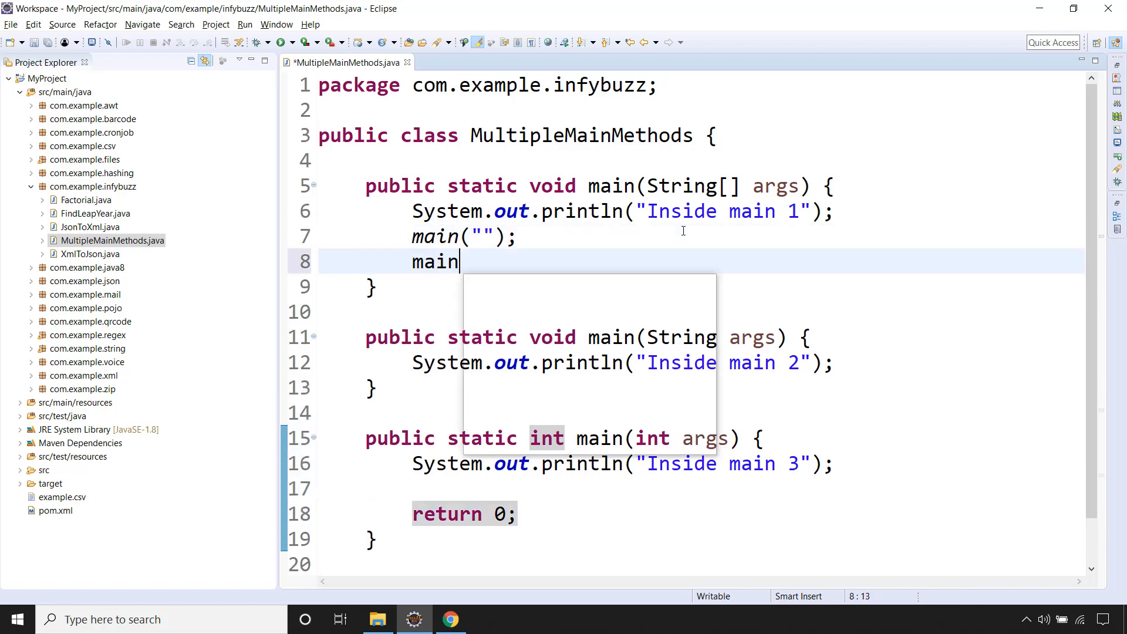
{"action": "type", "text": "(1)"}
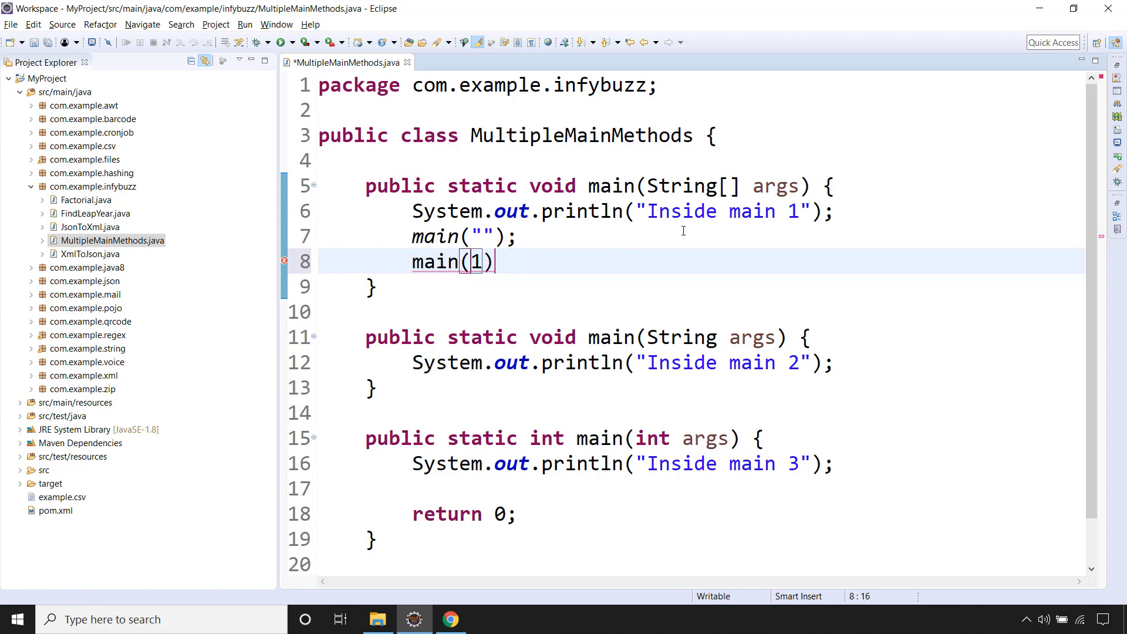
{"action": "type", "text": ";"}
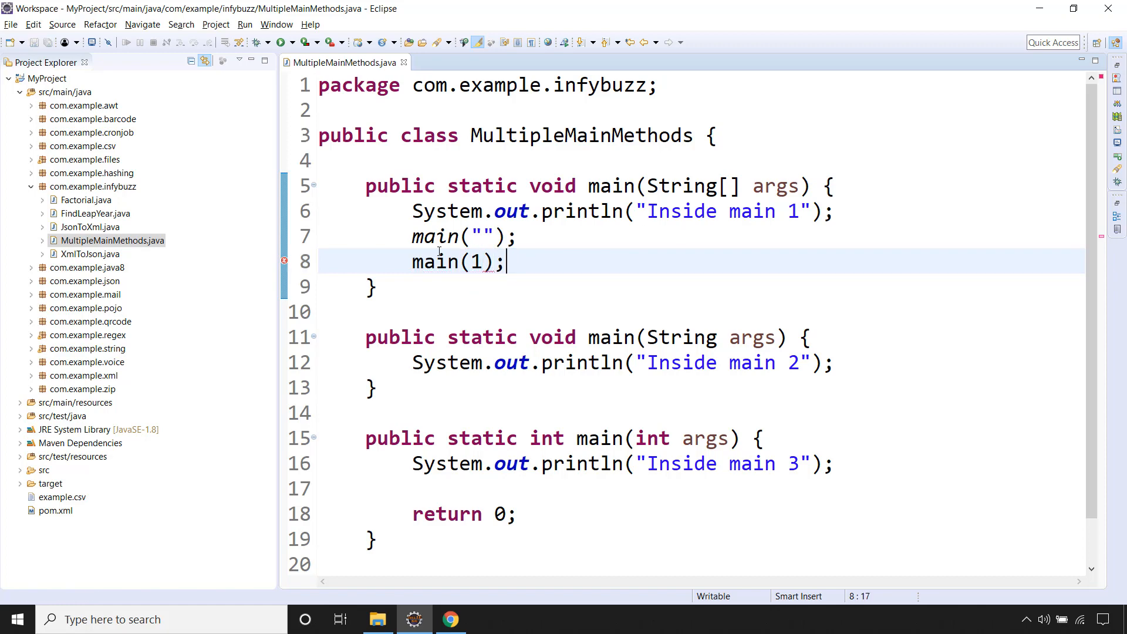
{"action": "double_click", "coordinate": [600, 437]}
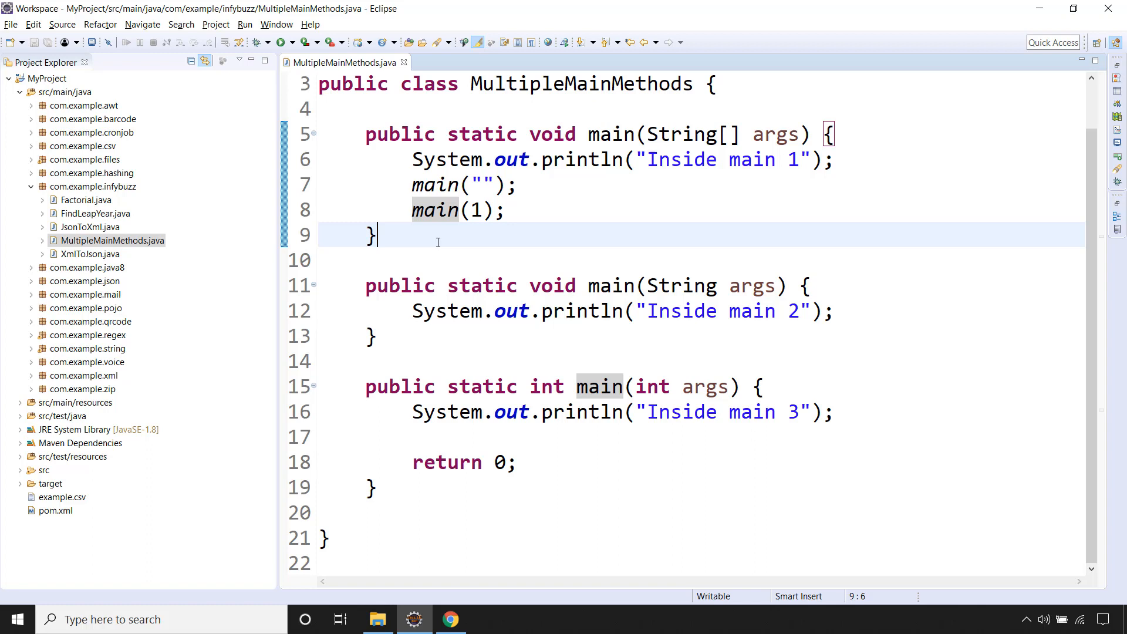
{"action": "mouse_move", "coordinate": [476, 268]}
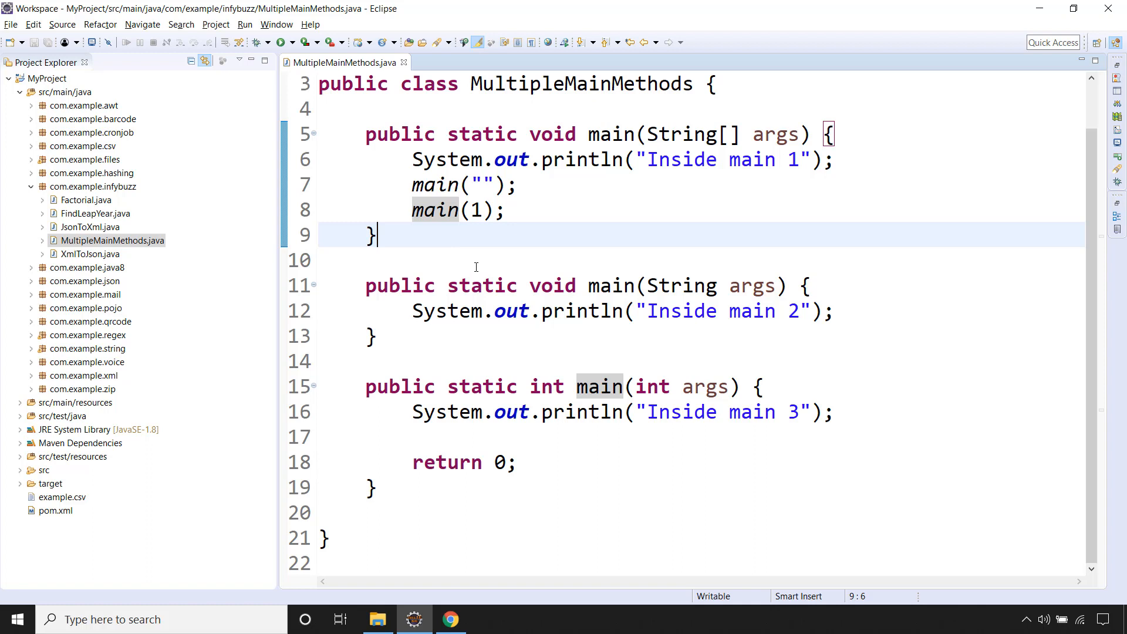
{"action": "mouse_move", "coordinate": [531, 358]}
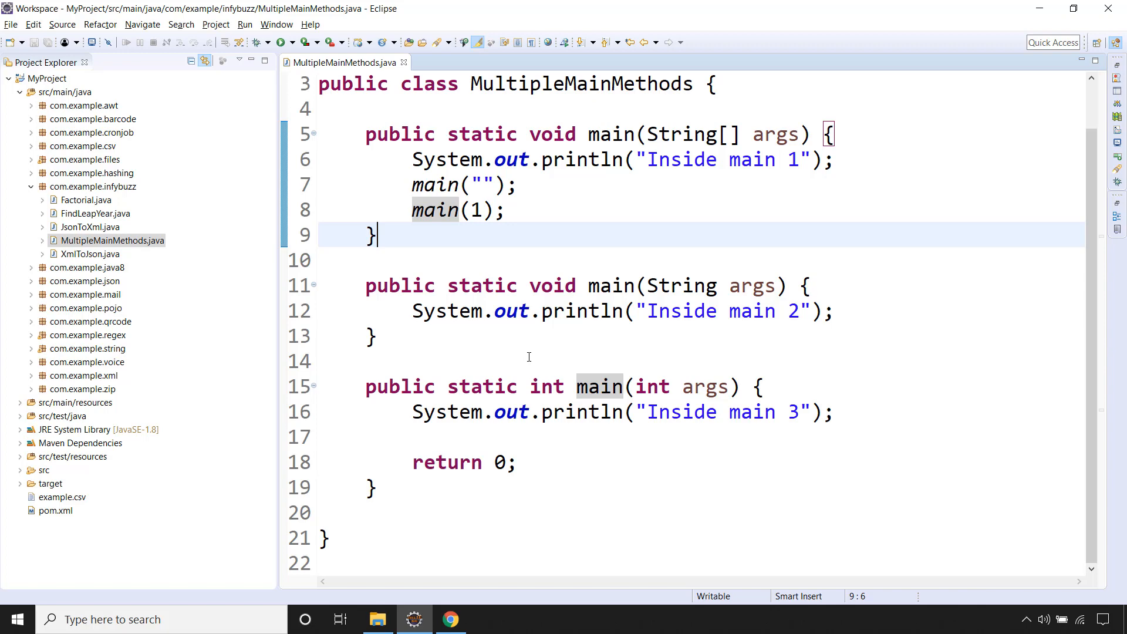
{"action": "left_click", "coordinate": [450, 619]}
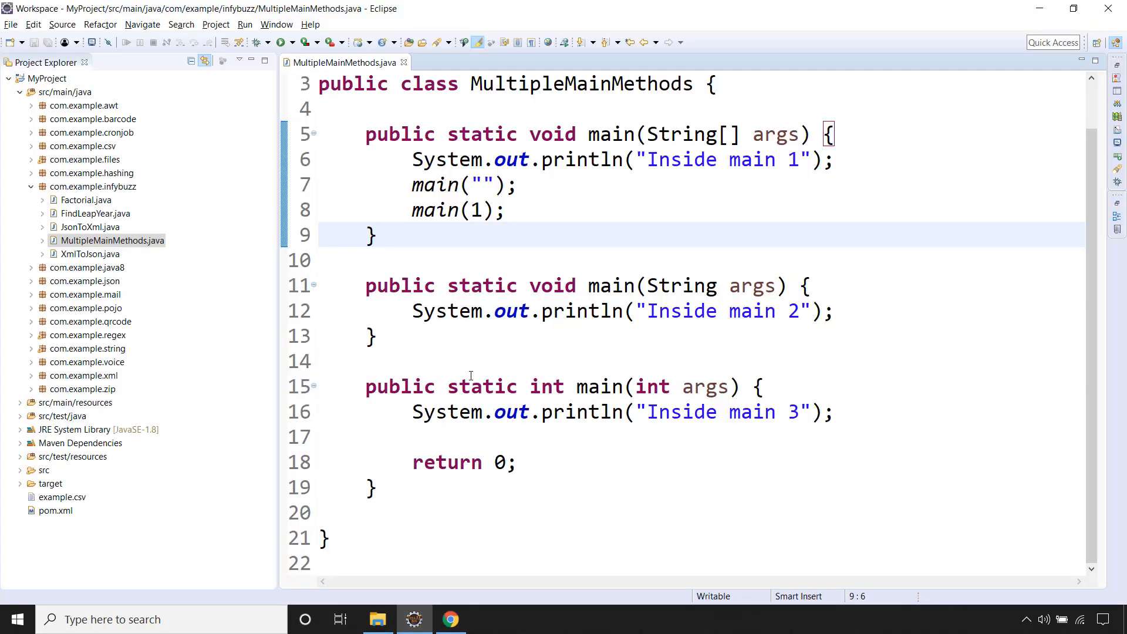
{"action": "mouse_move", "coordinate": [511, 239]}
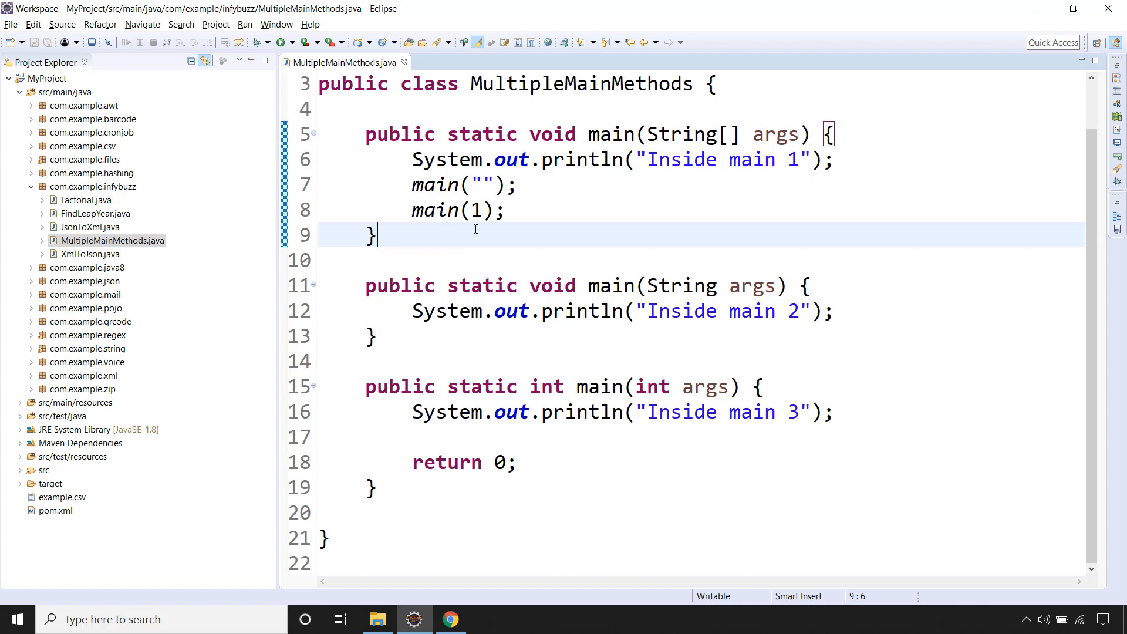
{"action": "mouse_move", "coordinate": [554, 262]}
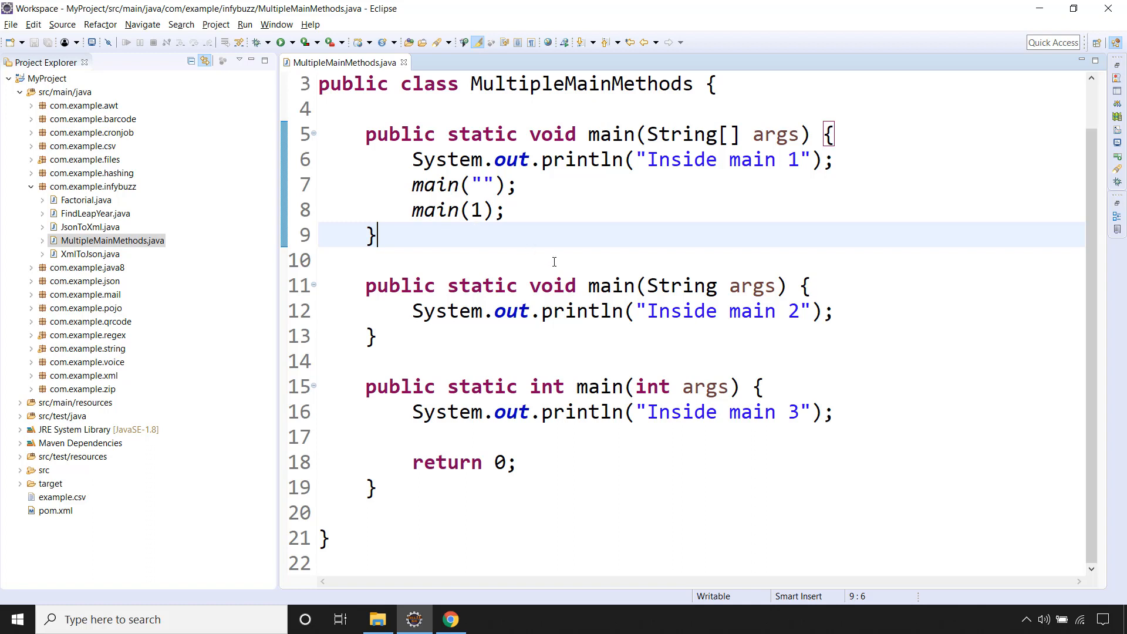
{"action": "mouse_move", "coordinate": [541, 252]}
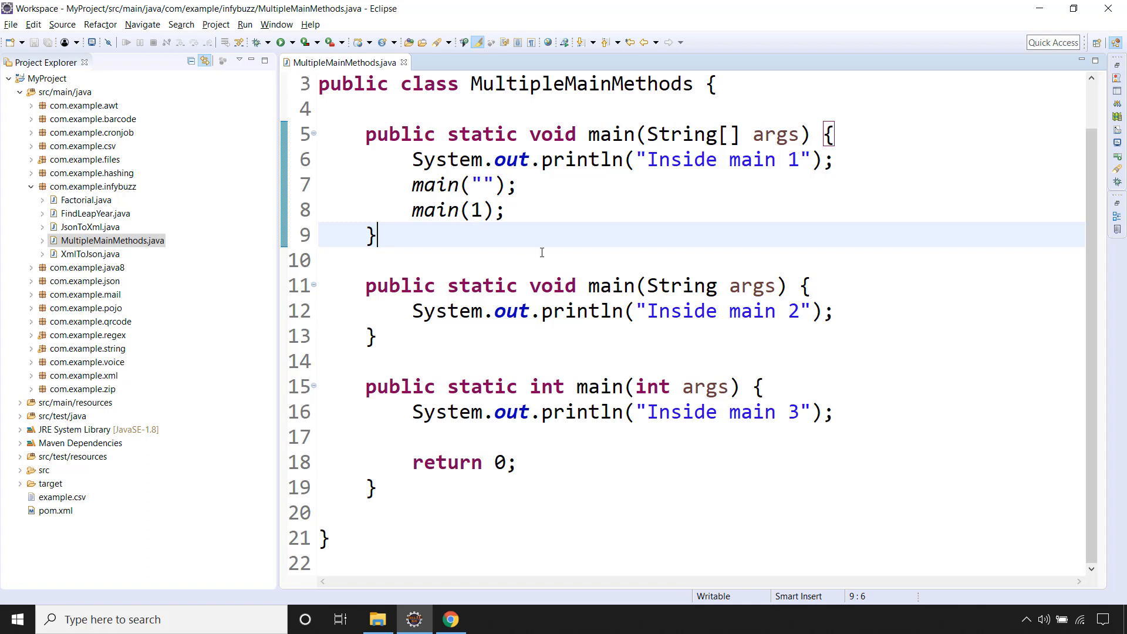
{"action": "mouse_move", "coordinate": [521, 354]}
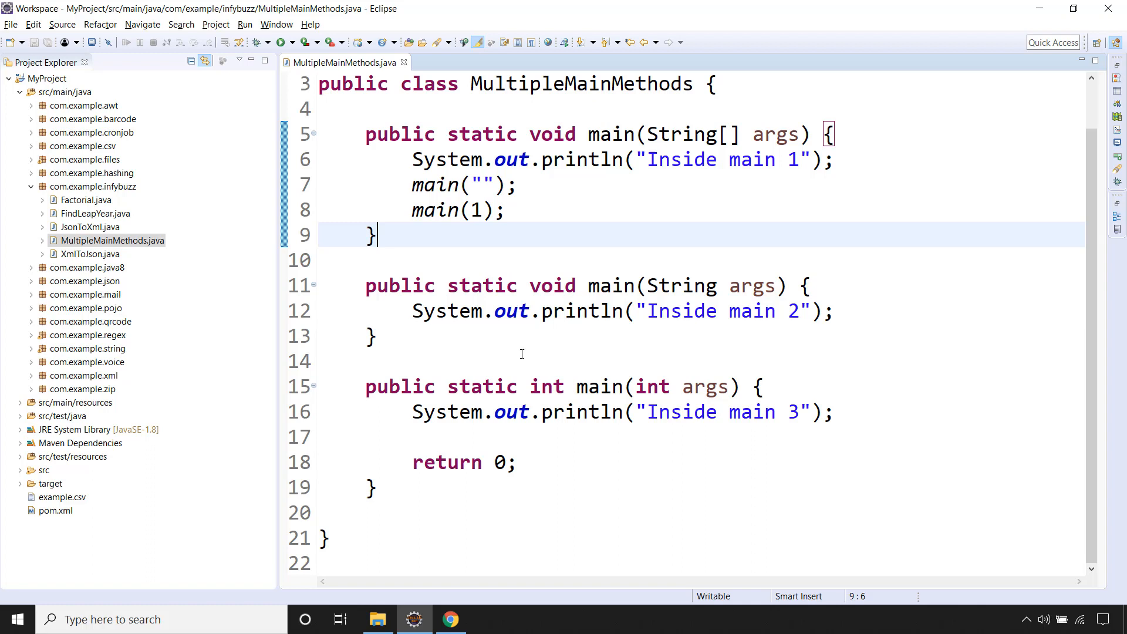
{"action": "mouse_move", "coordinate": [603, 351]}
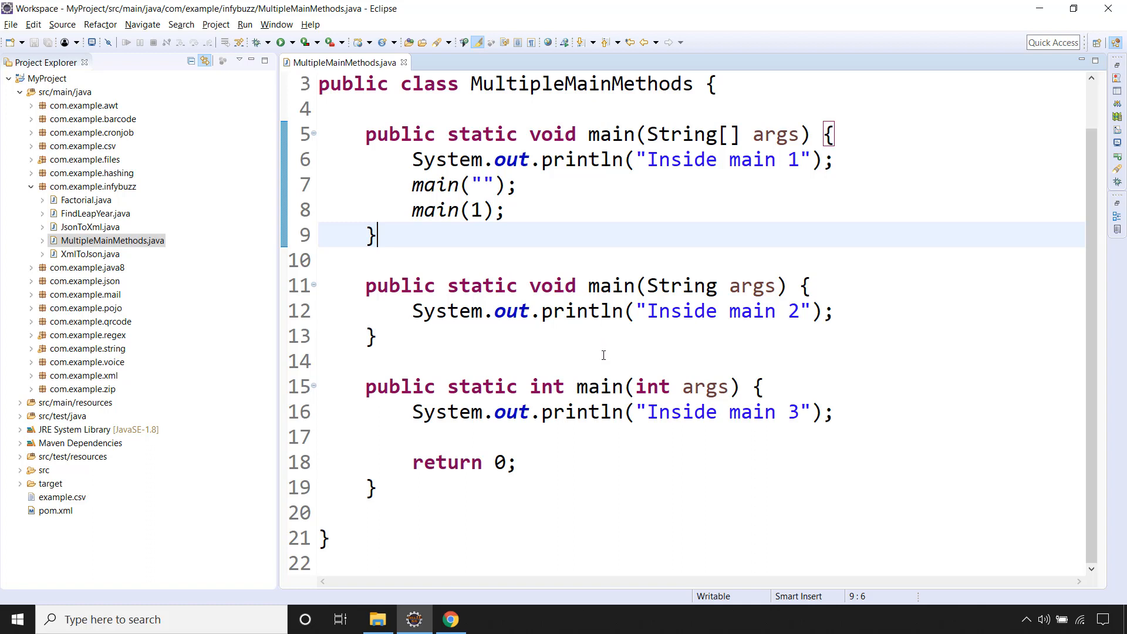
{"action": "mouse_move", "coordinate": [593, 357]}
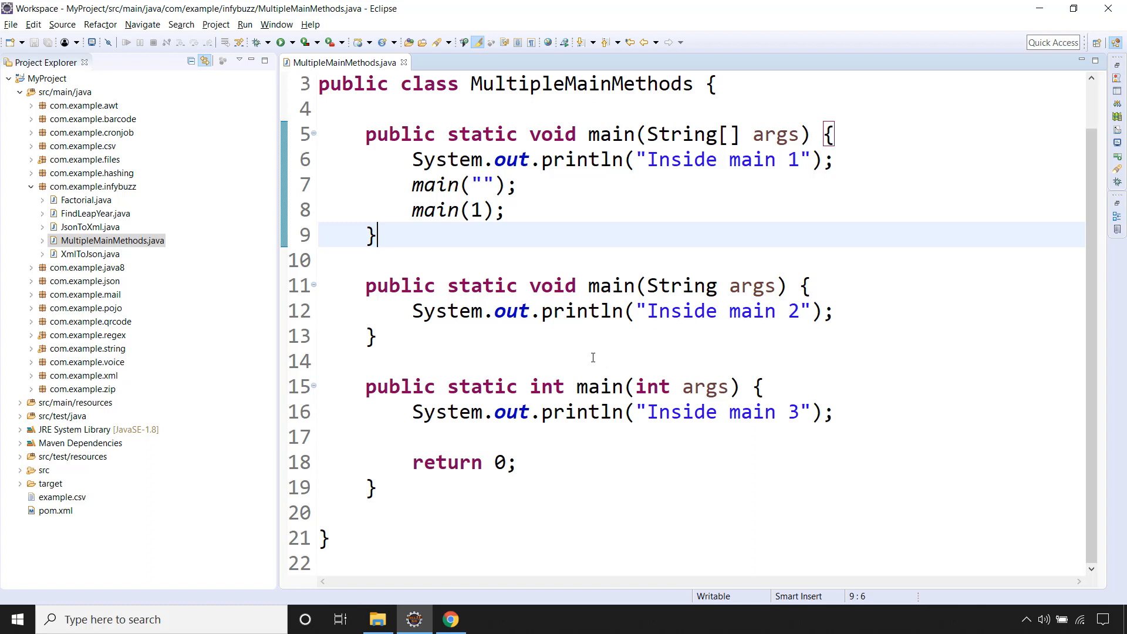